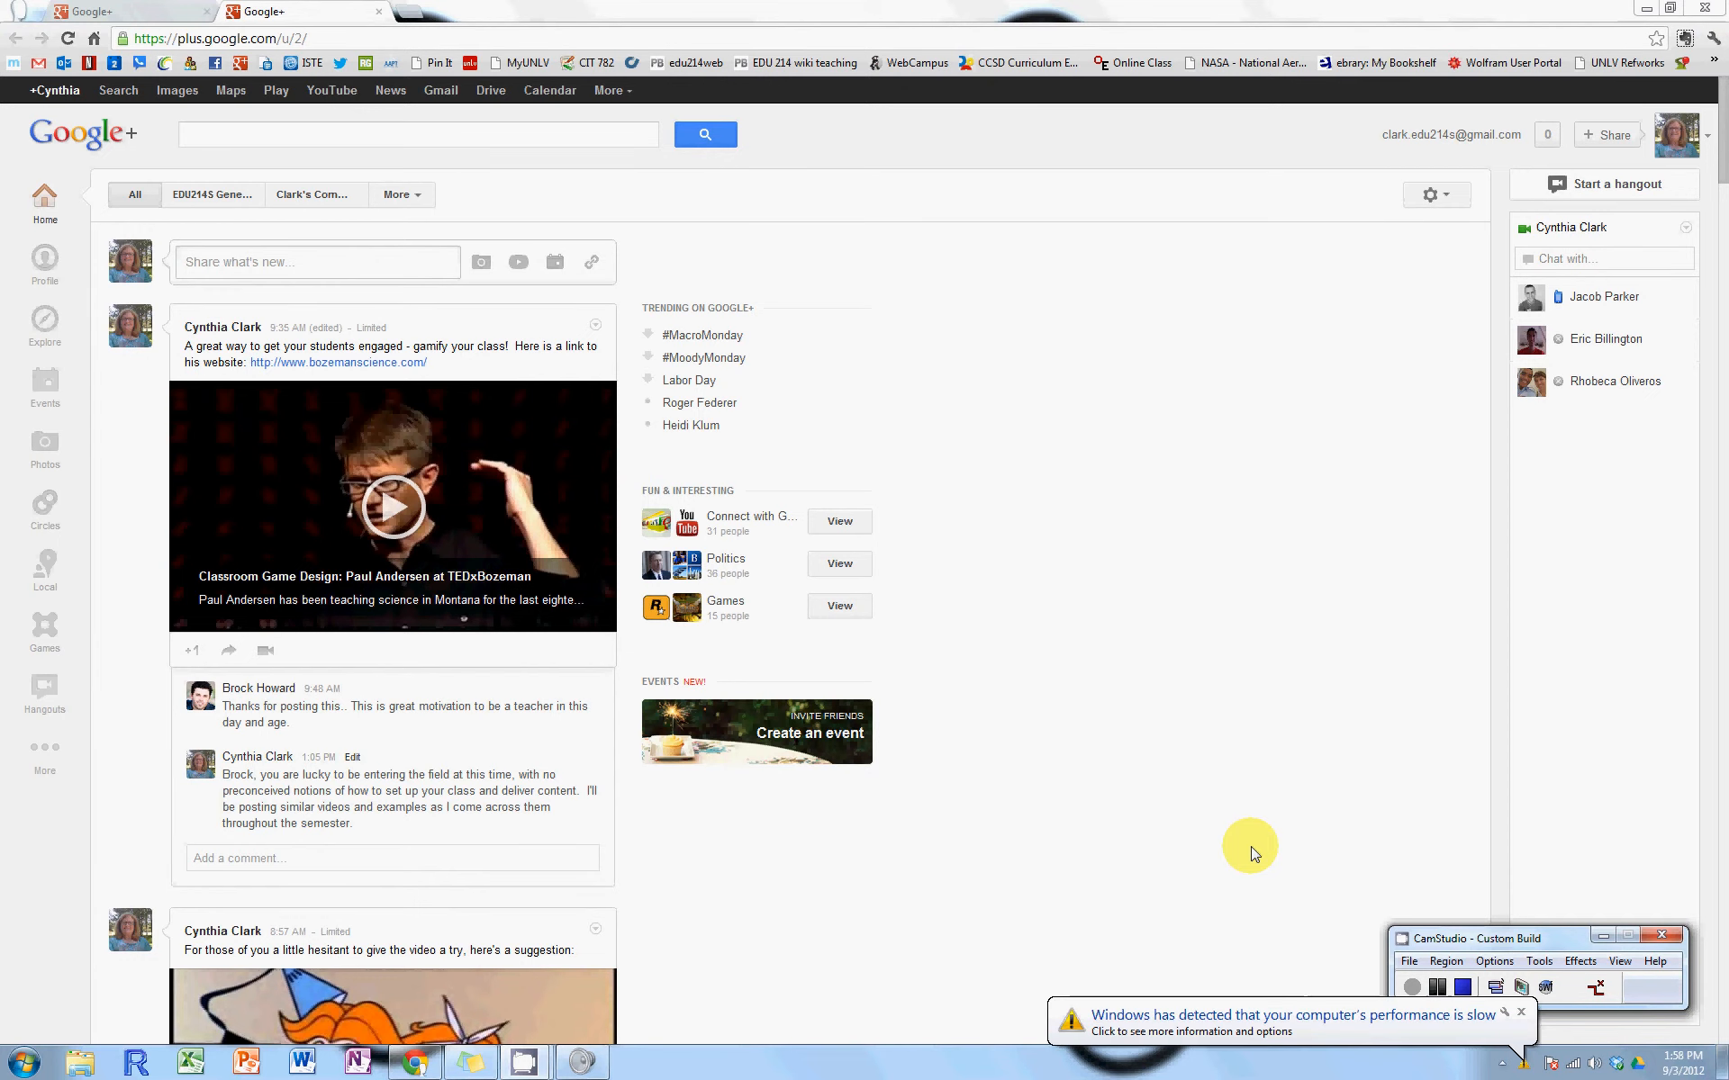
{"action": "mouse_move", "coordinate": [1145, 360]}
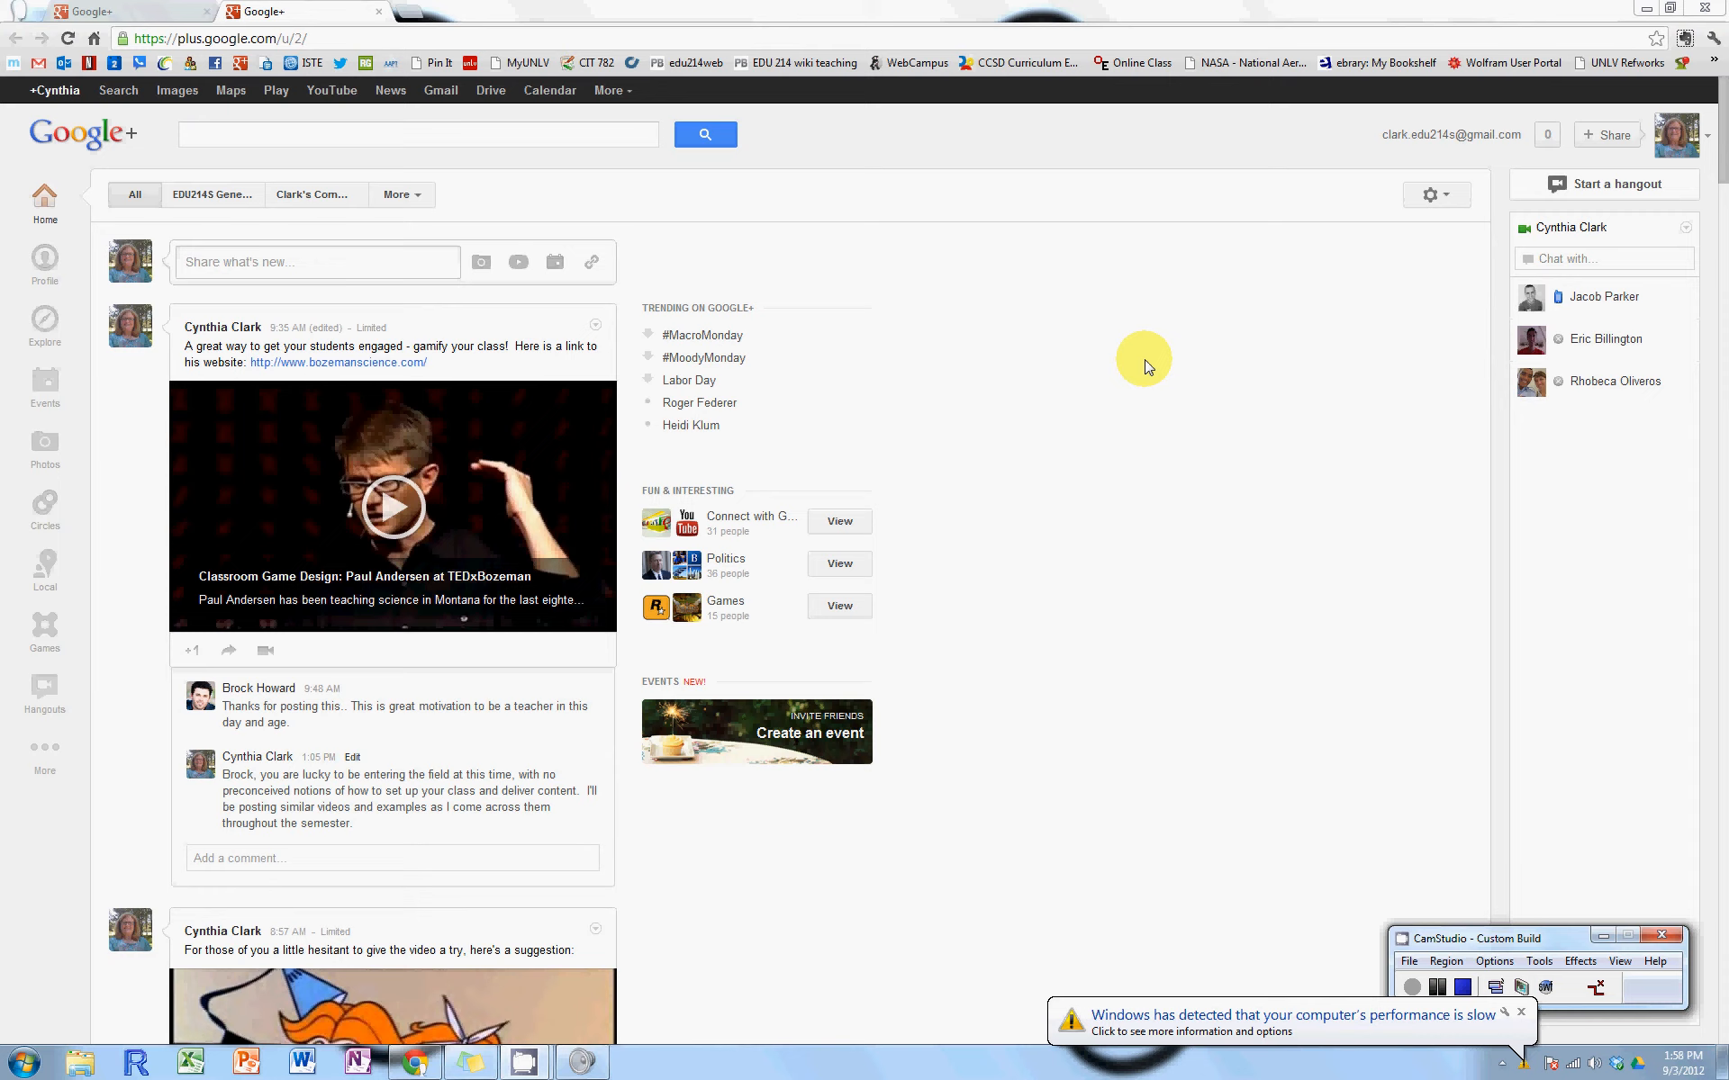
Filter the stream to the Group 1 Module 2 Discussion circle from the More dropdown
{"action": "left_click", "coordinate": [400, 194]}
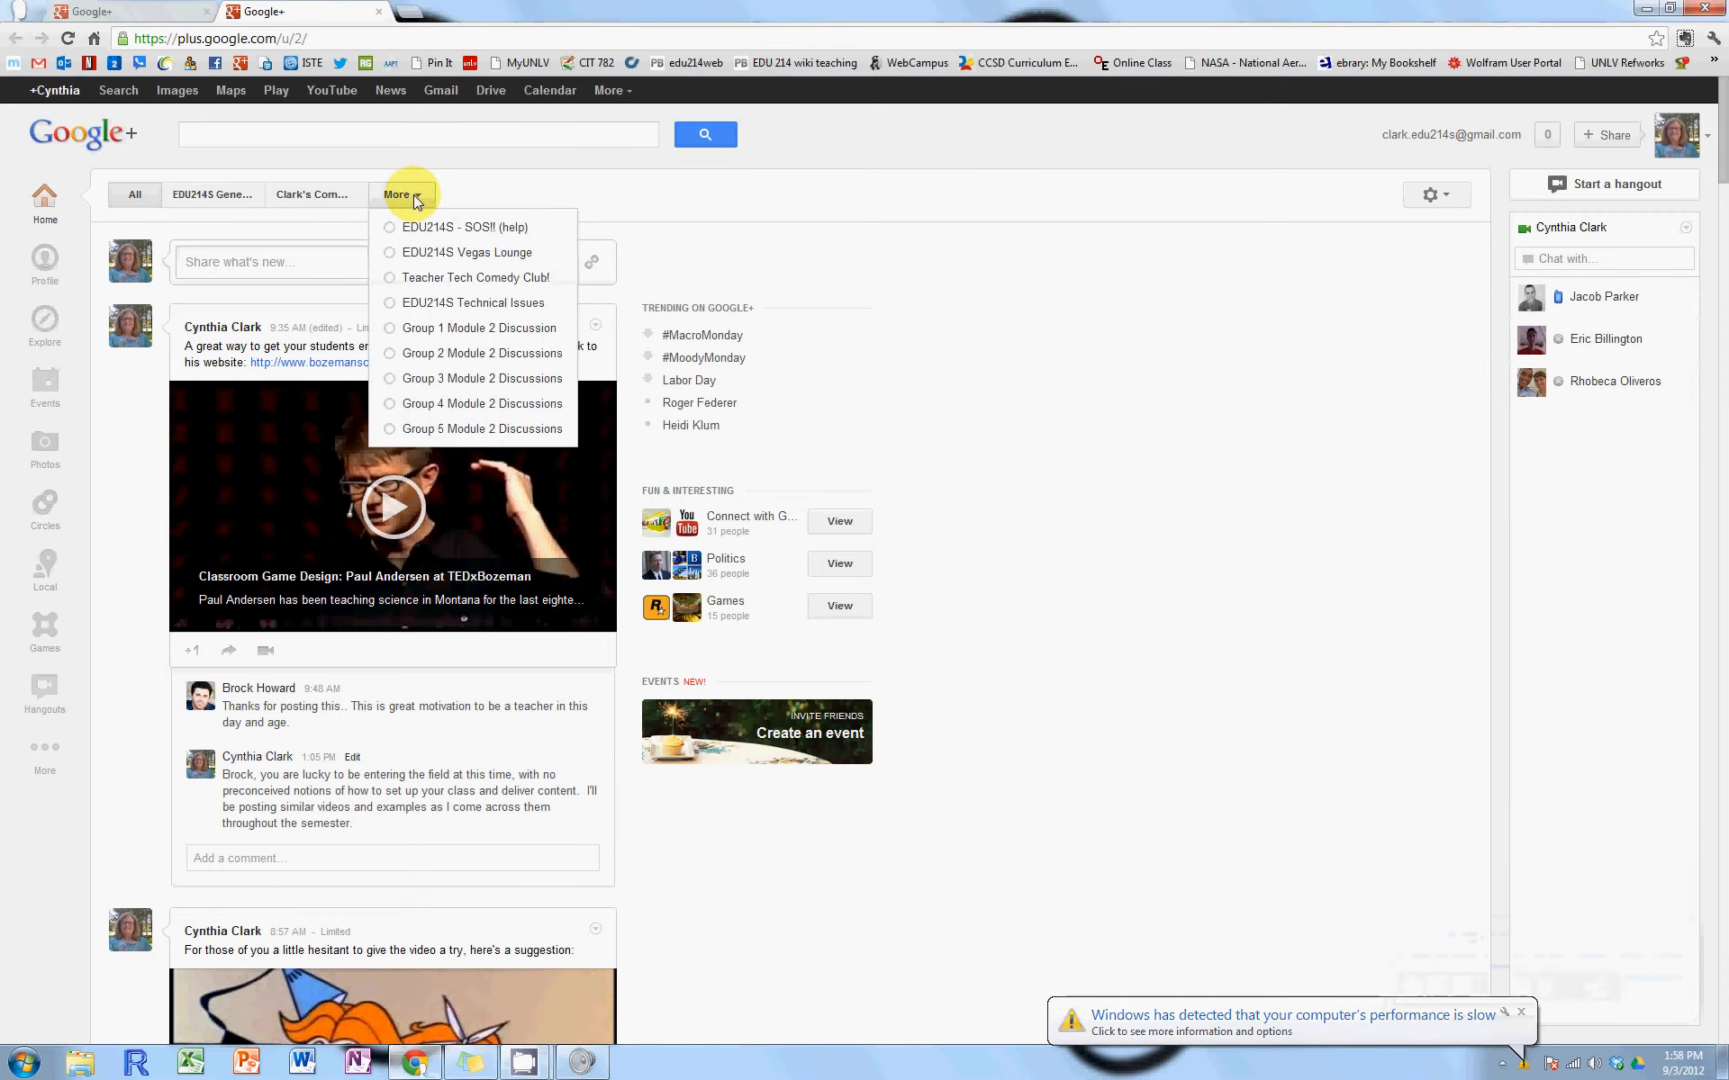
{"action": "left_click", "coordinate": [400, 195]}
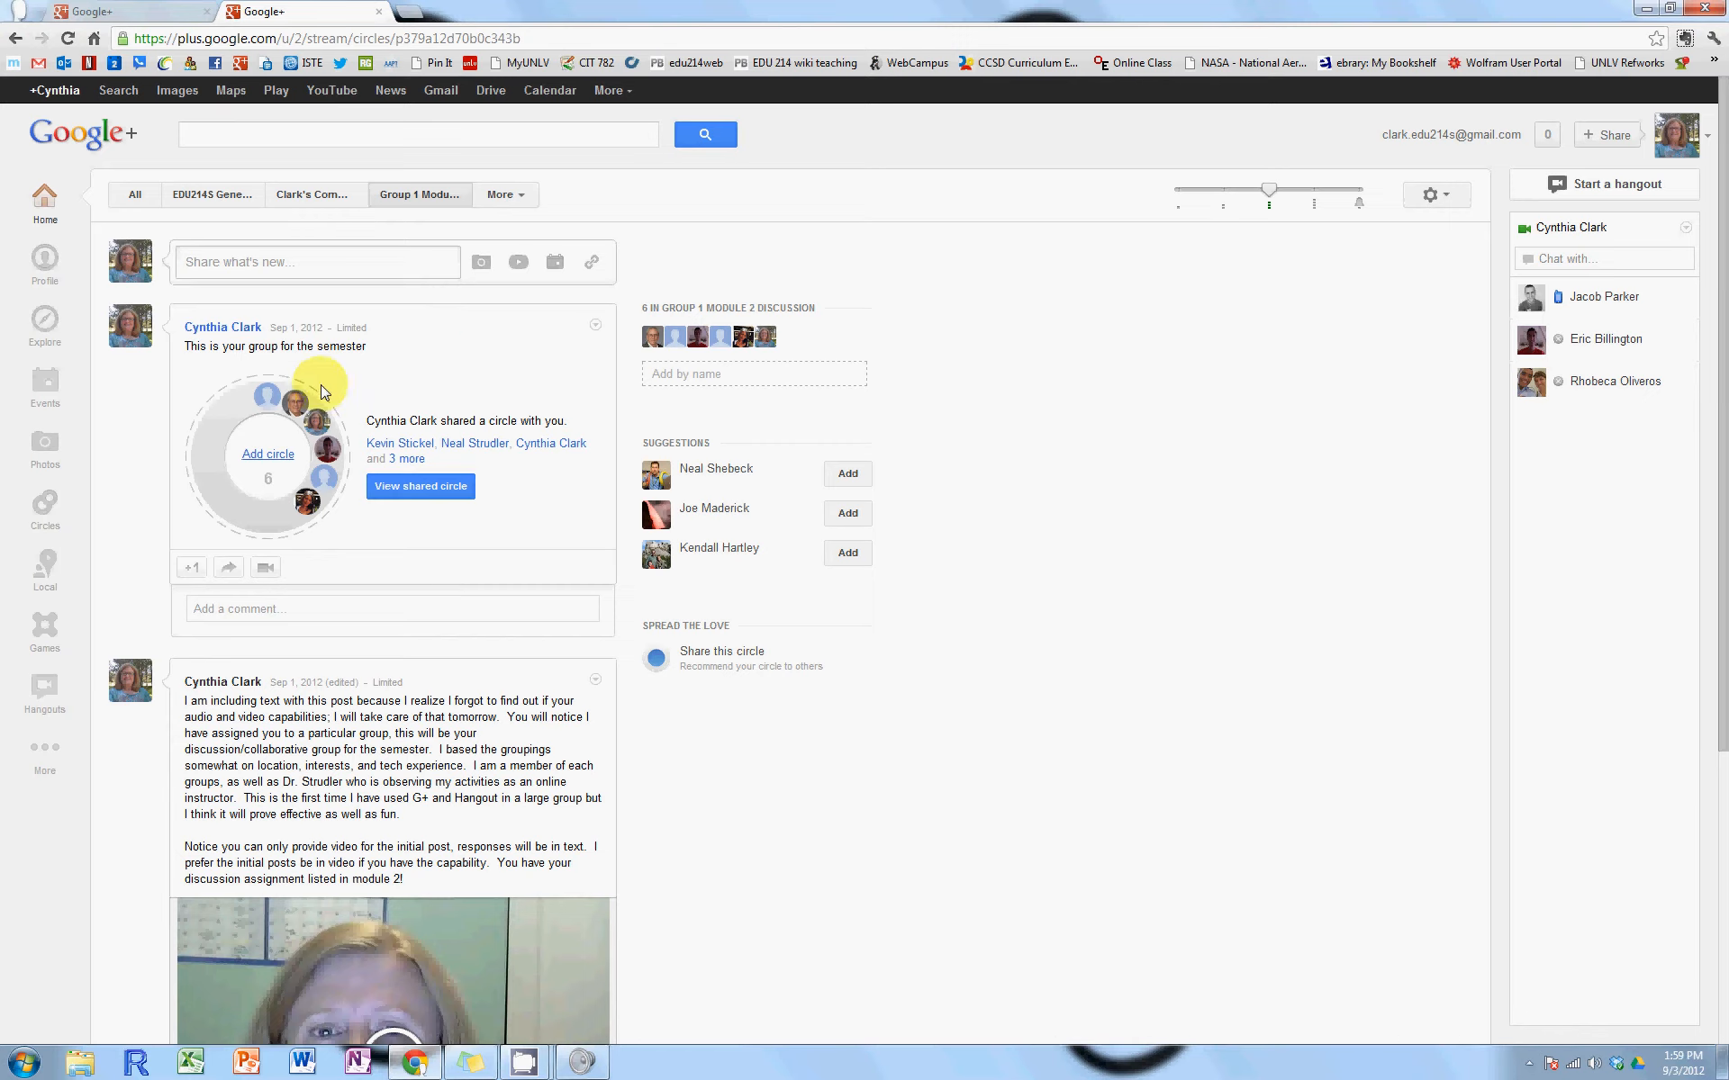
{"action": "mouse_move", "coordinate": [1013, 215]}
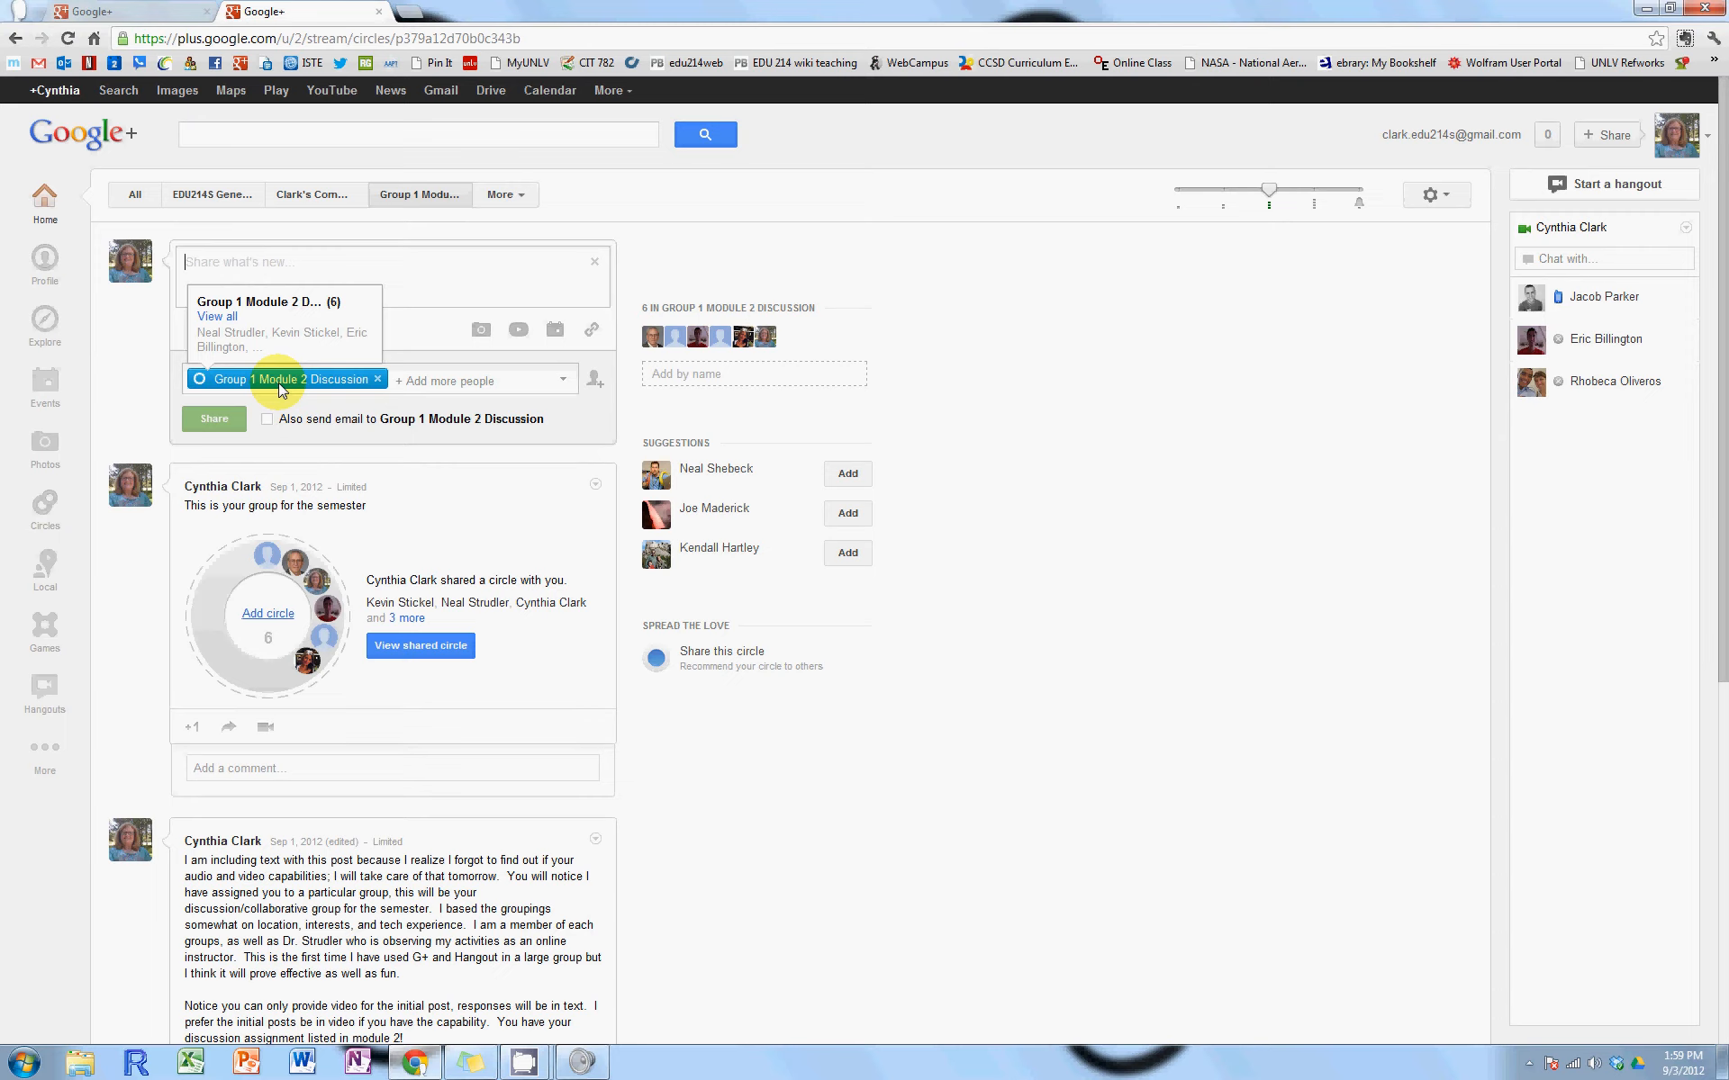
{"action": "mouse_move", "coordinate": [290, 190]}
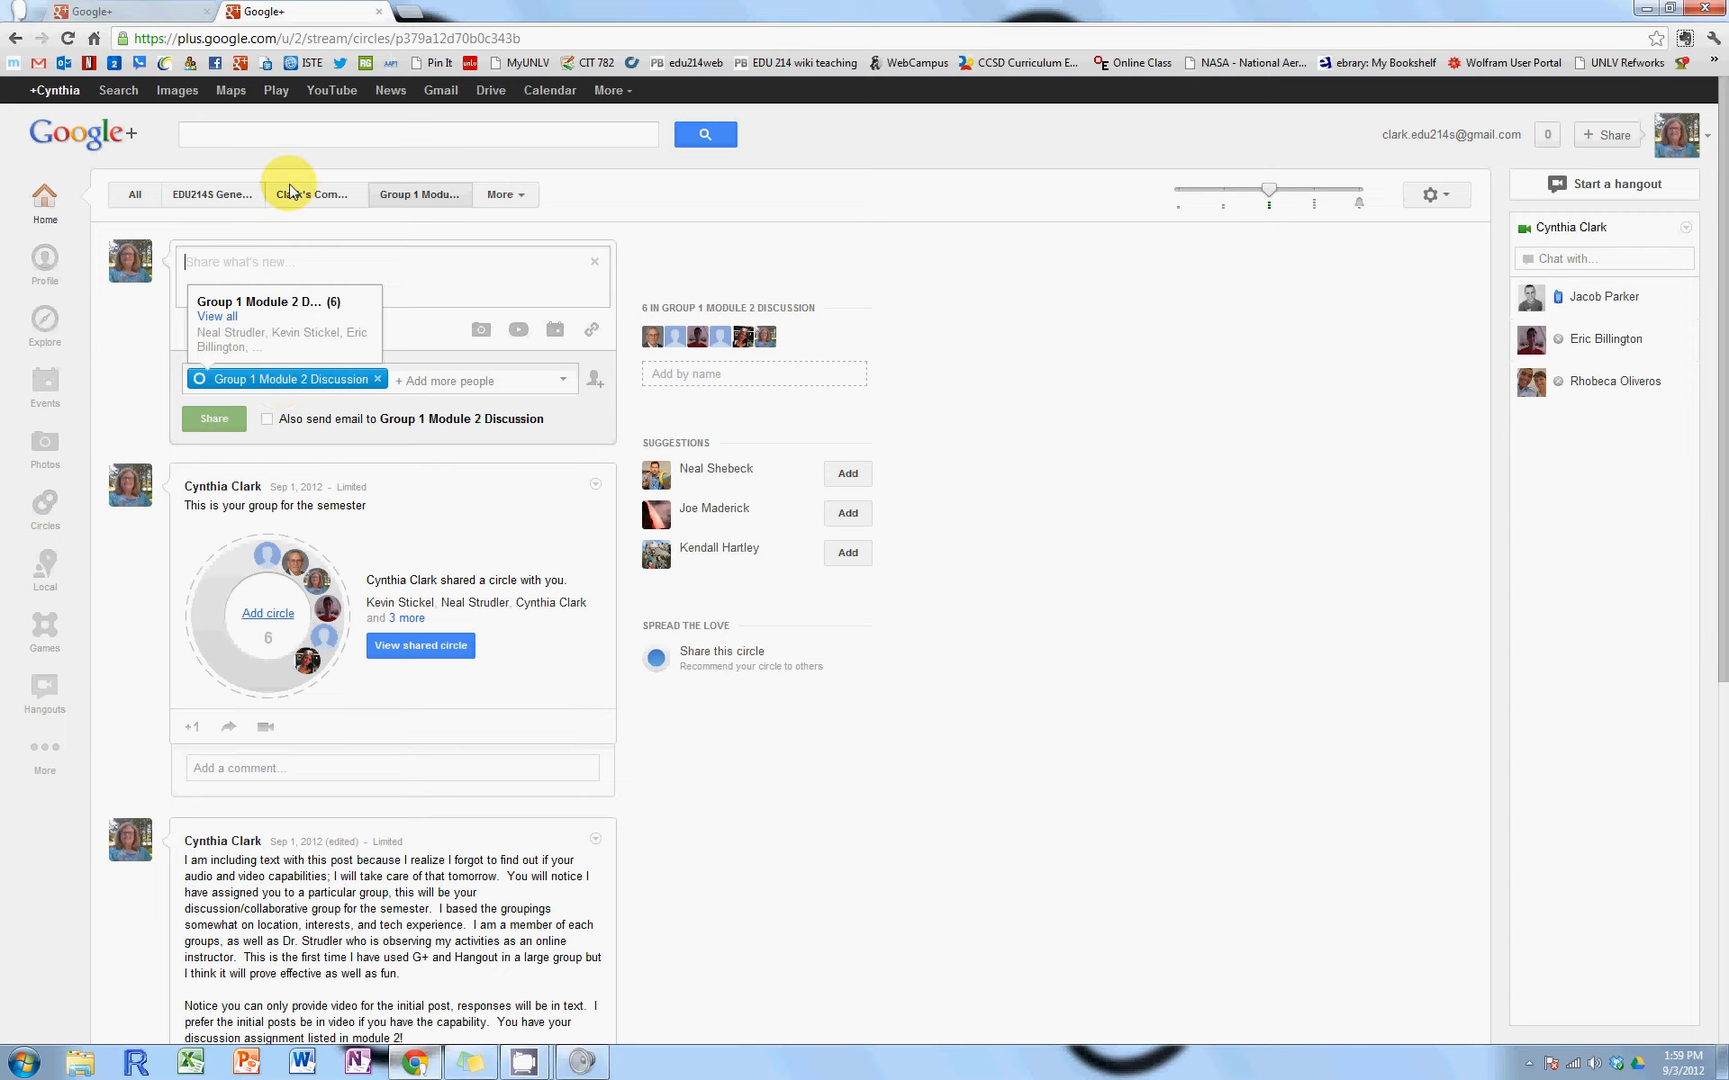
{"action": "mouse_move", "coordinate": [206, 195]}
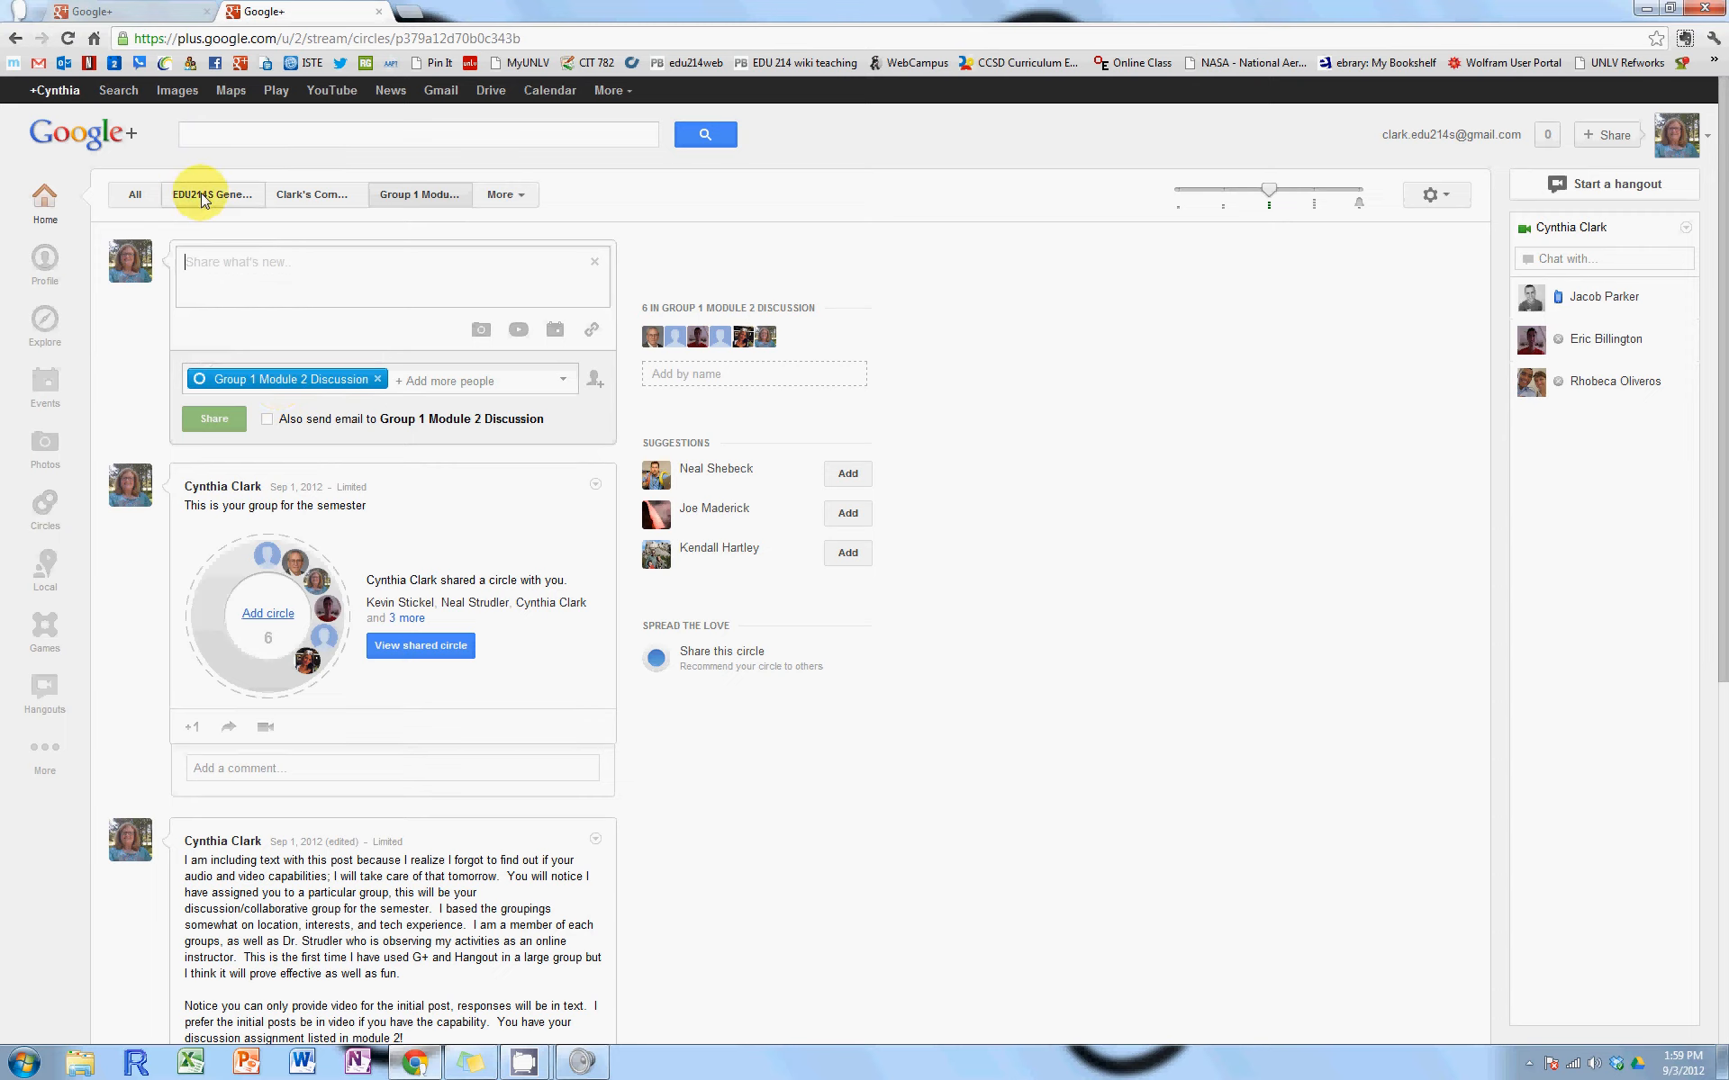
{"action": "left_click", "coordinate": [211, 195]}
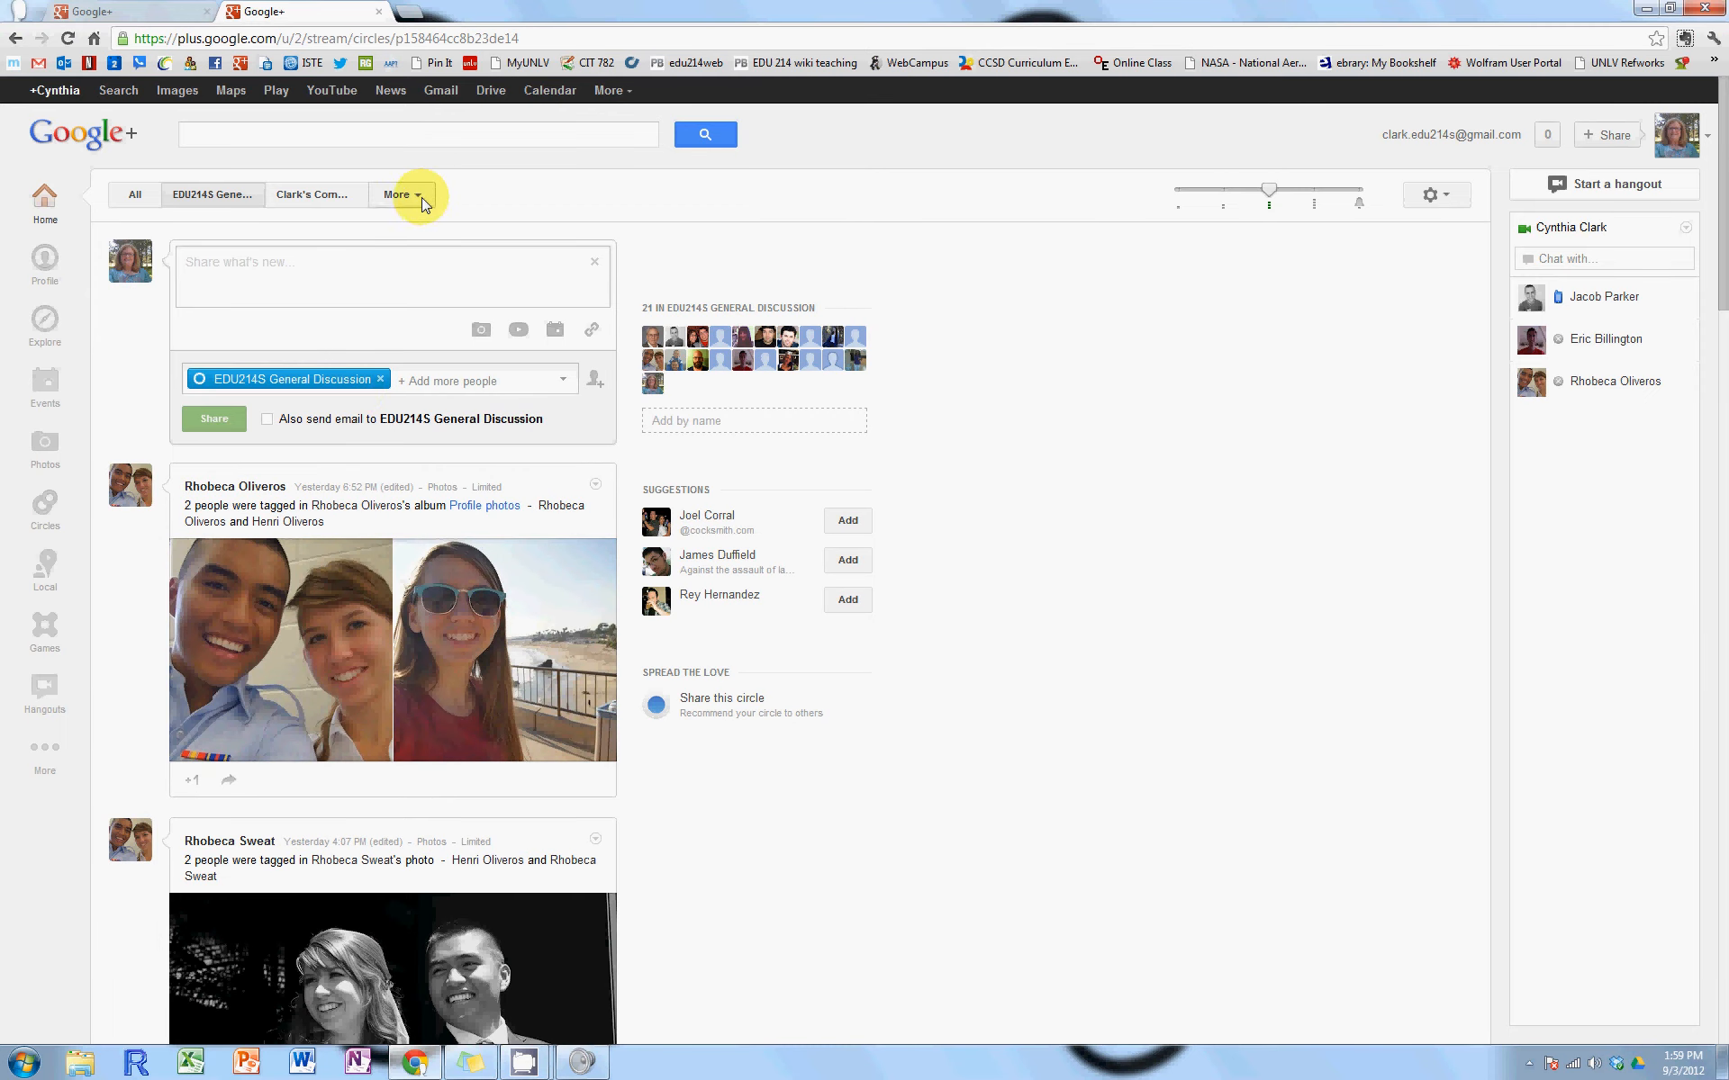
{"action": "left_click", "coordinate": [402, 195]}
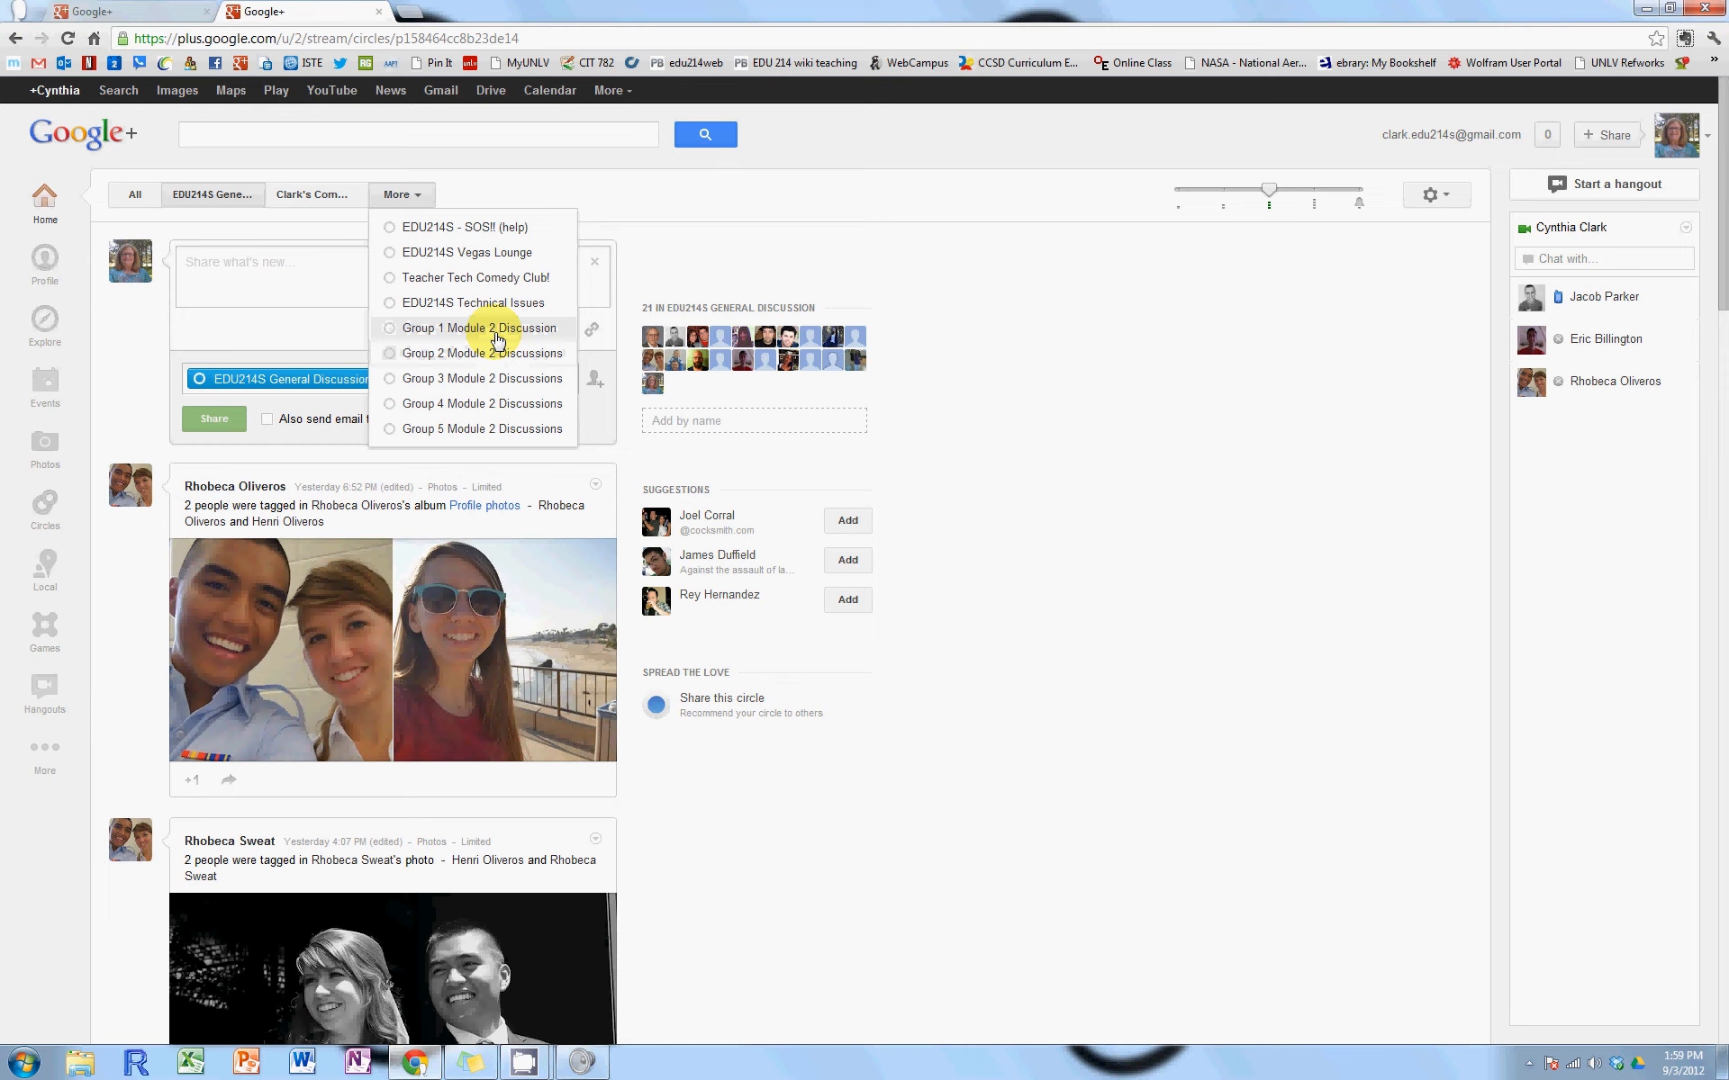
{"action": "left_click", "coordinate": [478, 328]}
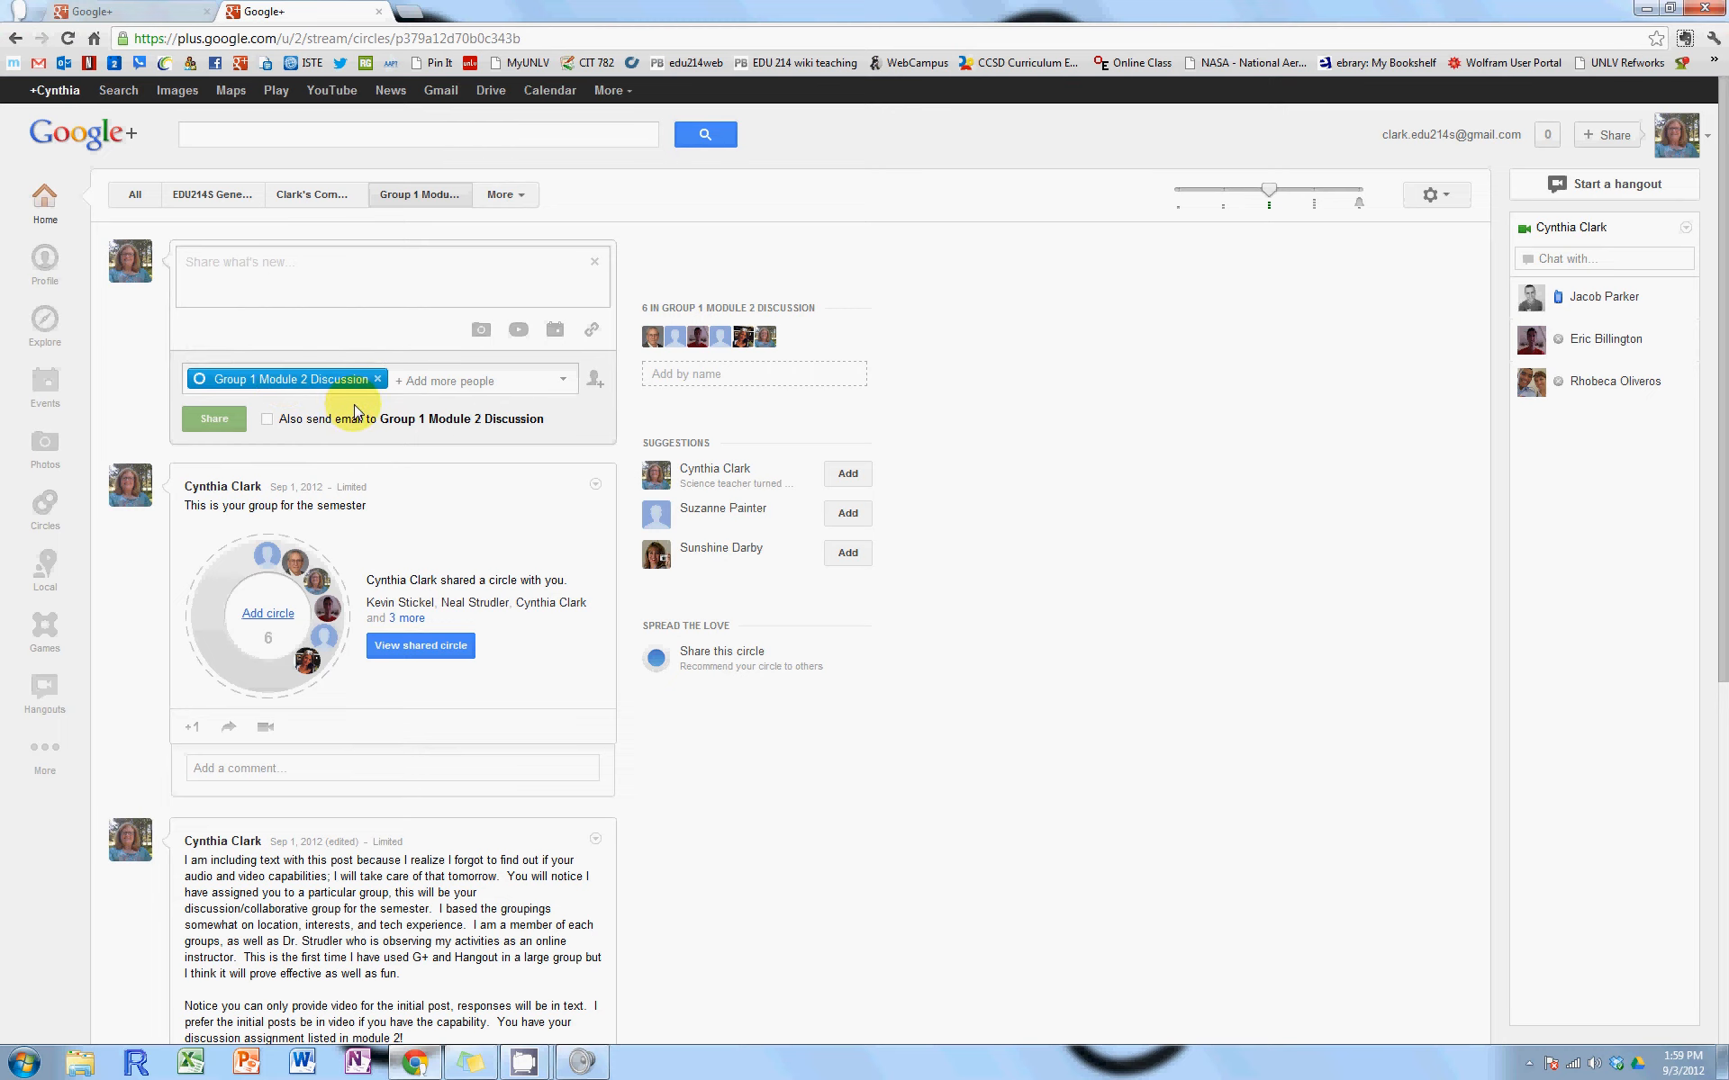
{"action": "mouse_move", "coordinate": [364, 304]}
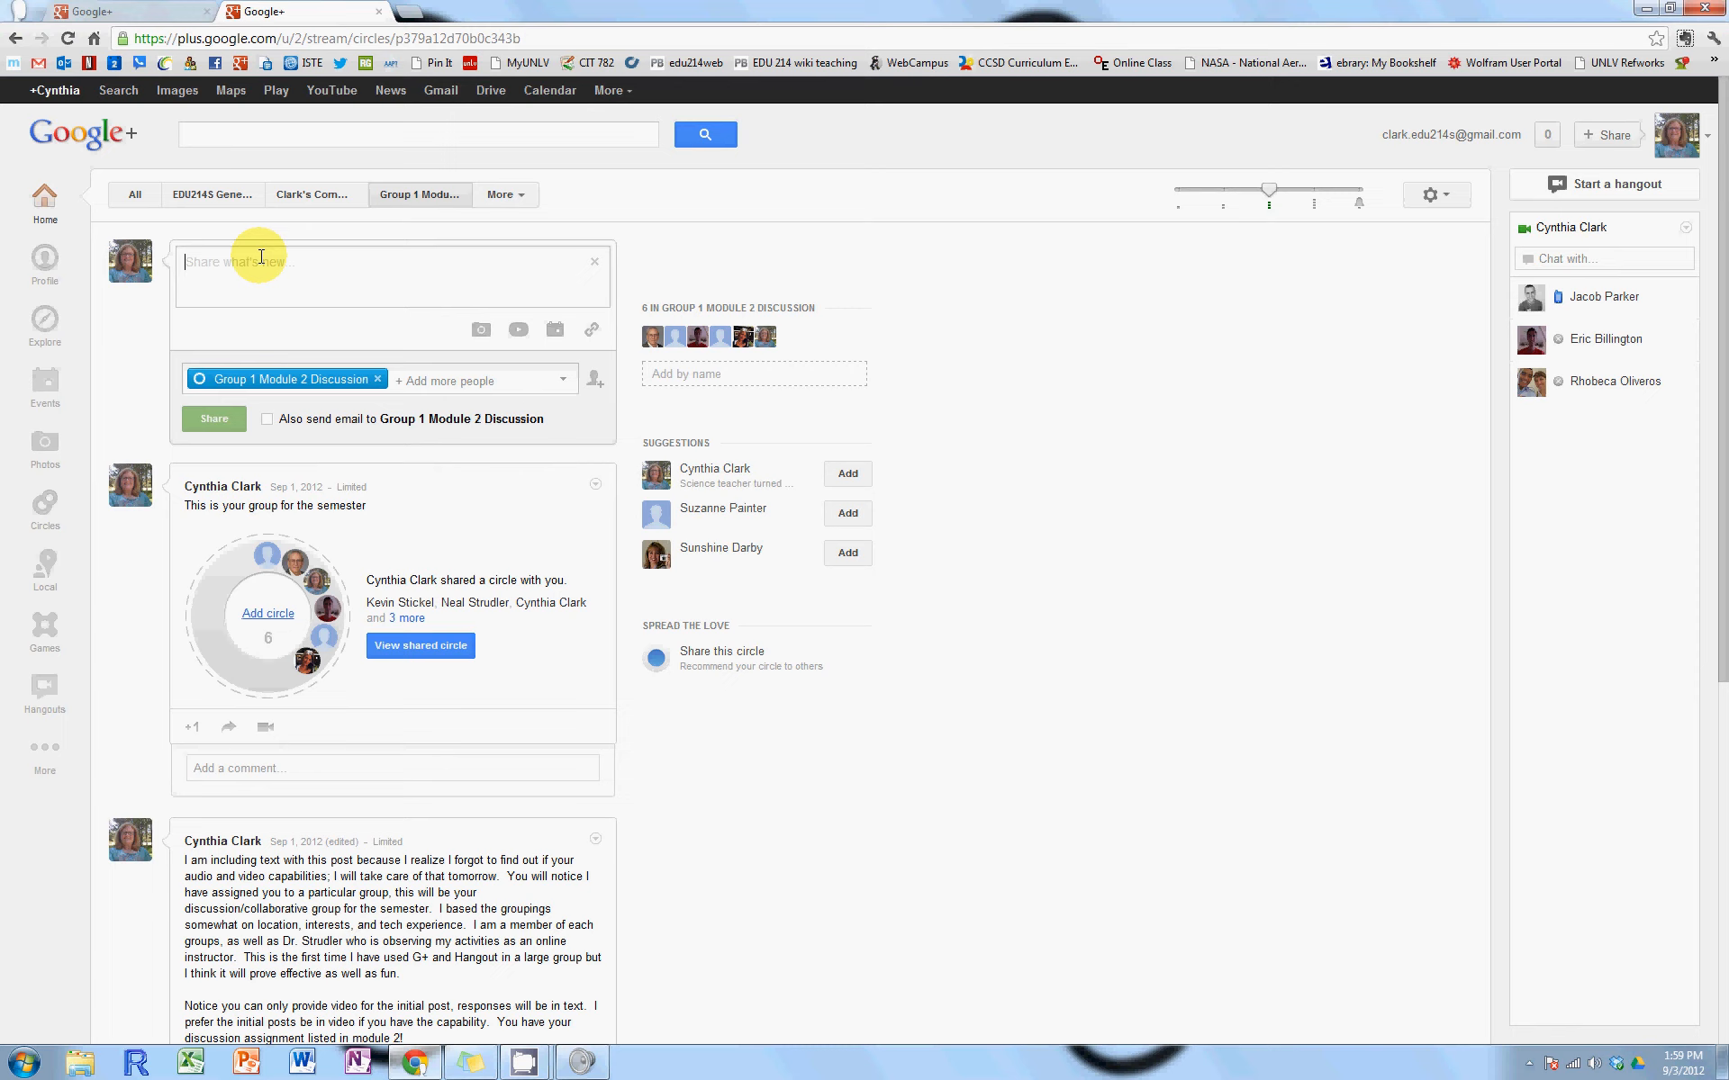
Write 'Initial discussion post for Module 2' in the share box and tick the circle email option
{"action": "type", "text": "Di"}
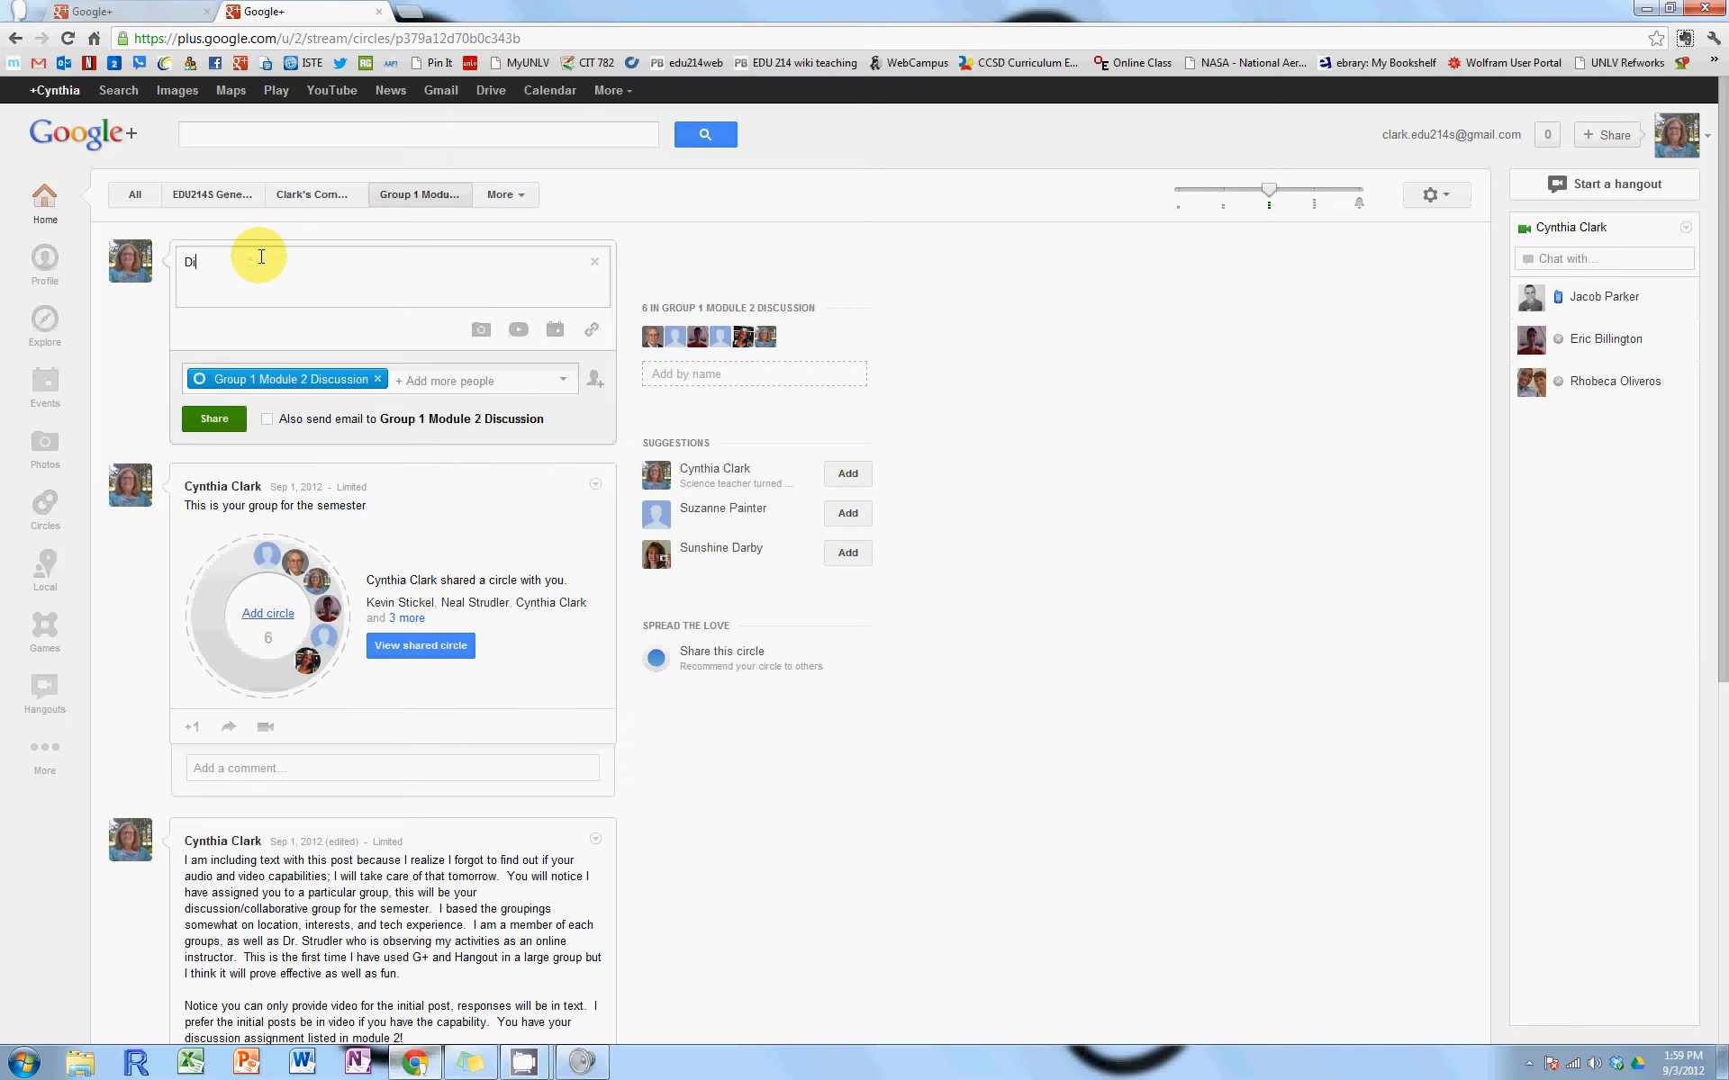
{"action": "type", "text": "Initial"}
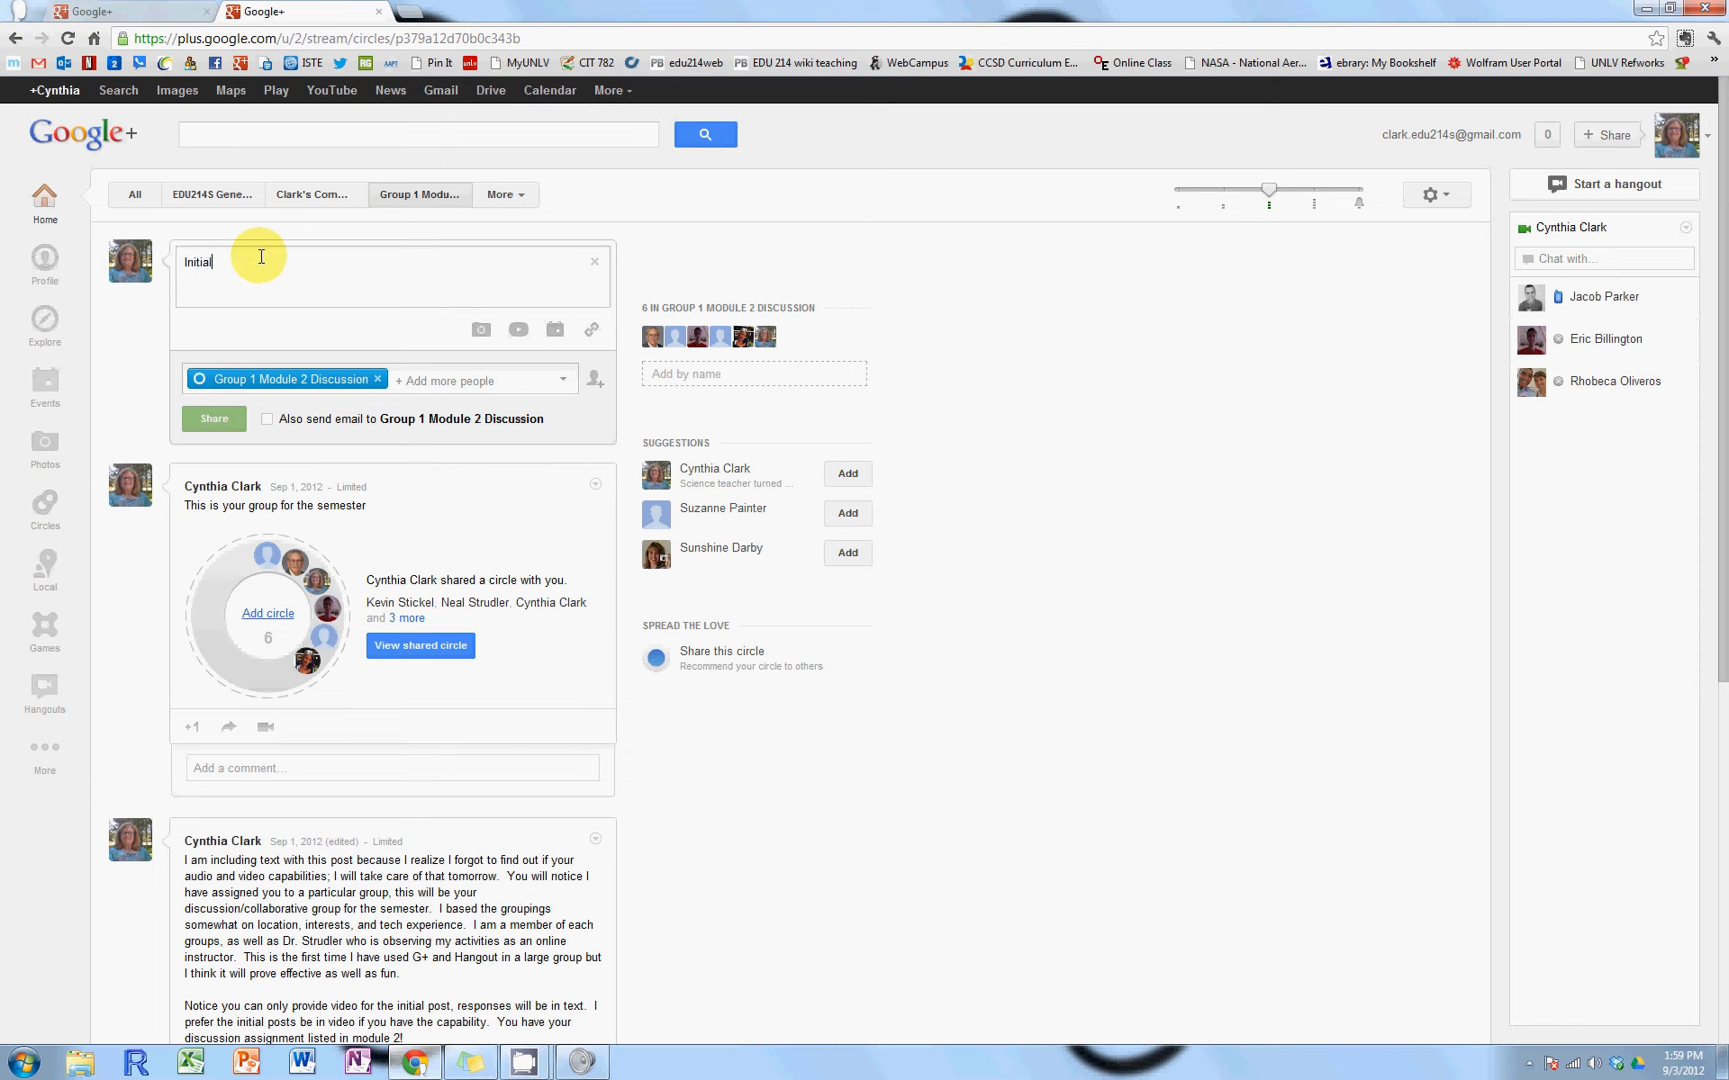
{"action": "type", "text": "discussion post"}
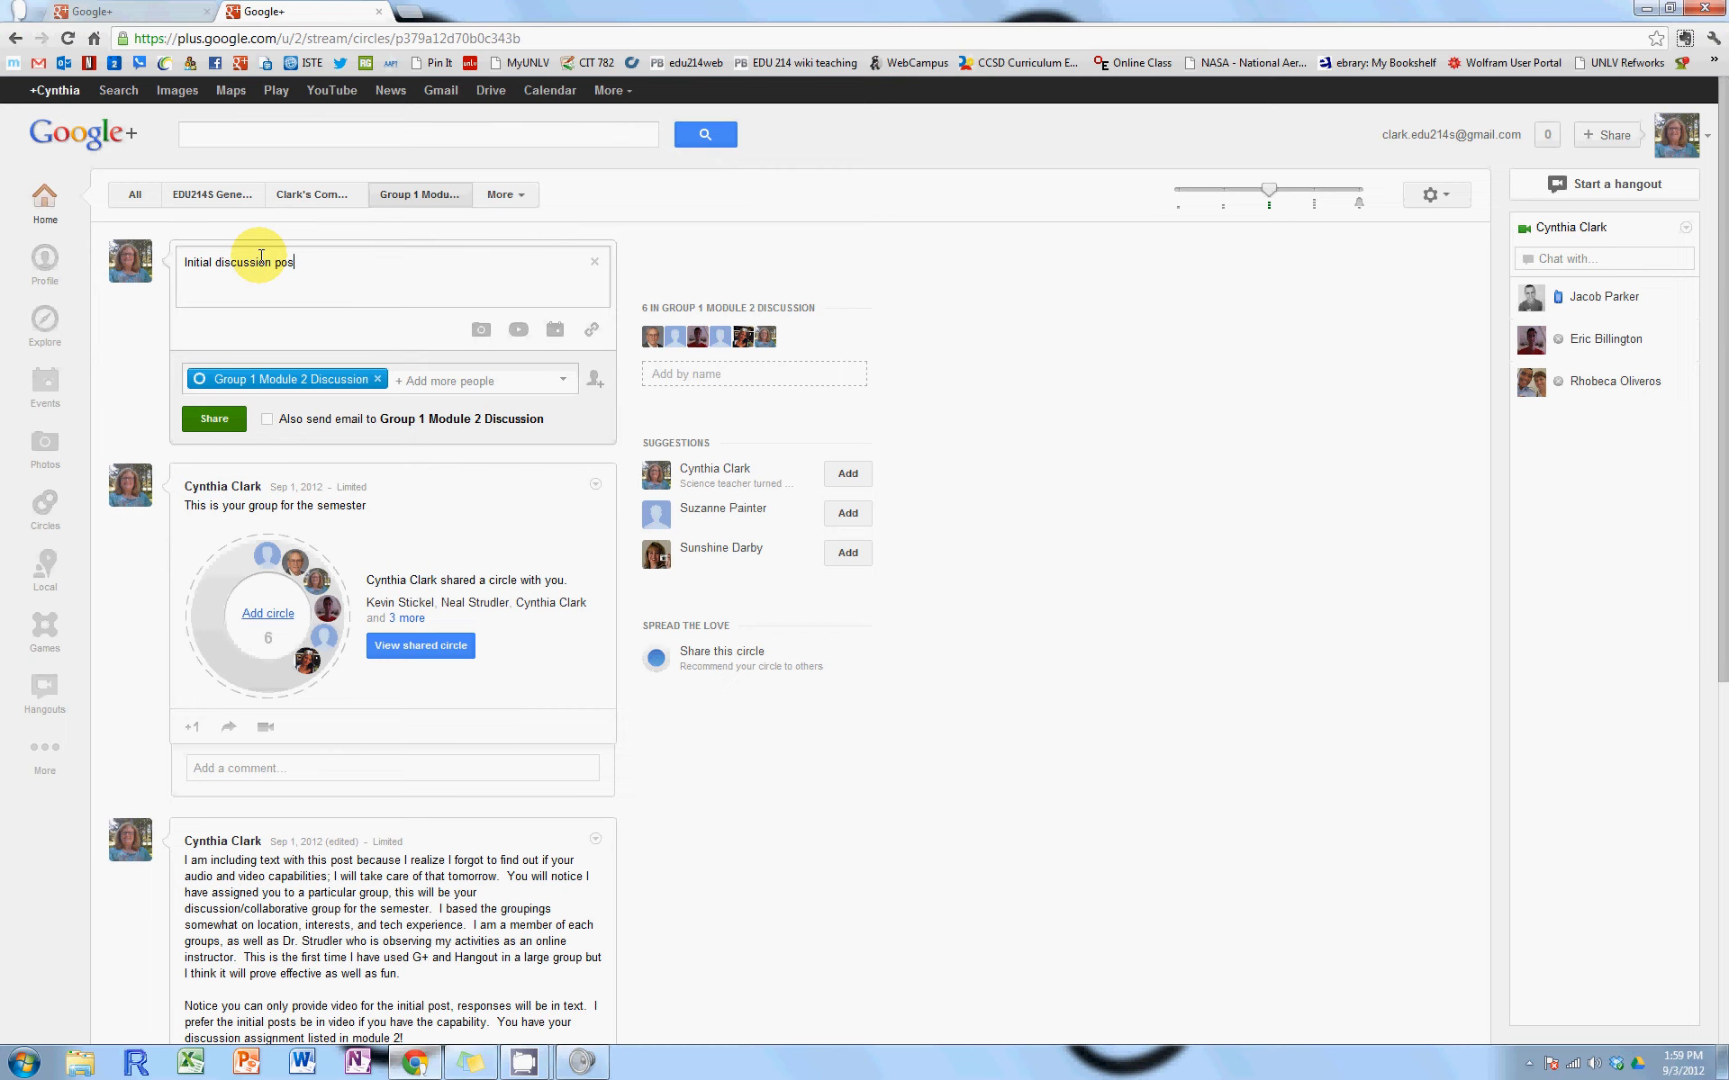
{"action": "type", "text": "for Module 2"}
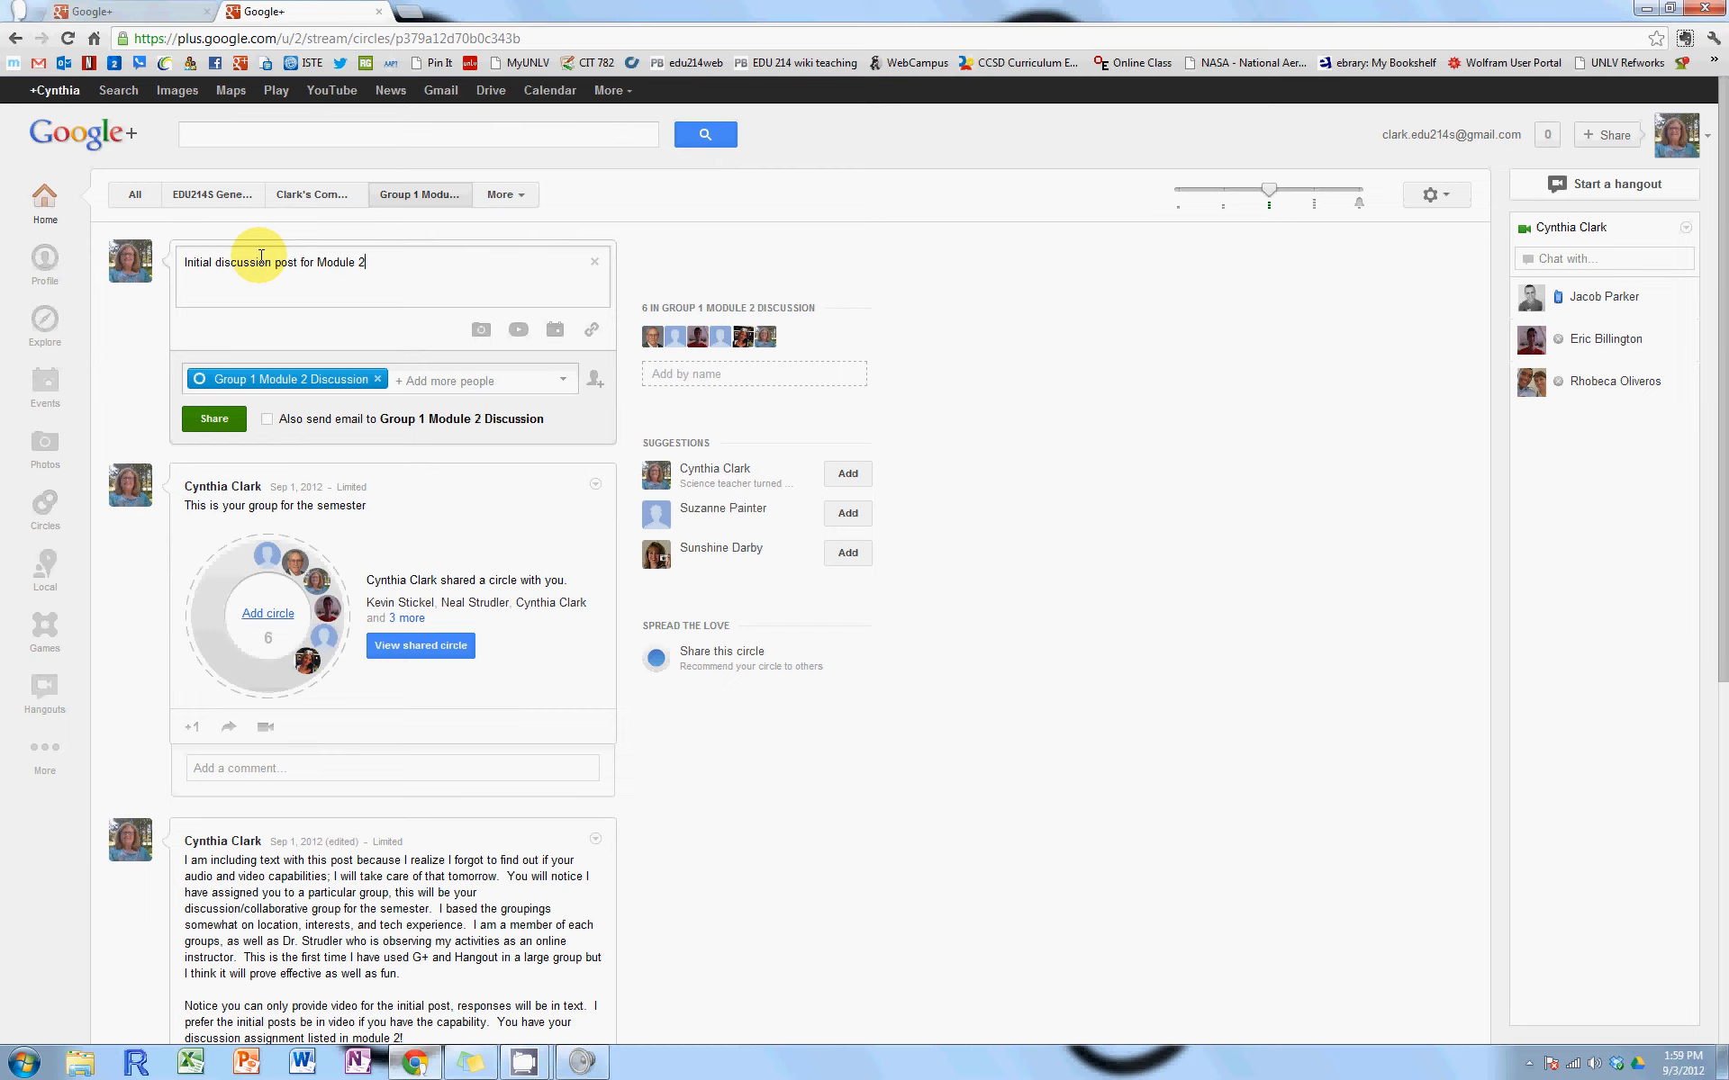
{"action": "key", "text": "enter"}
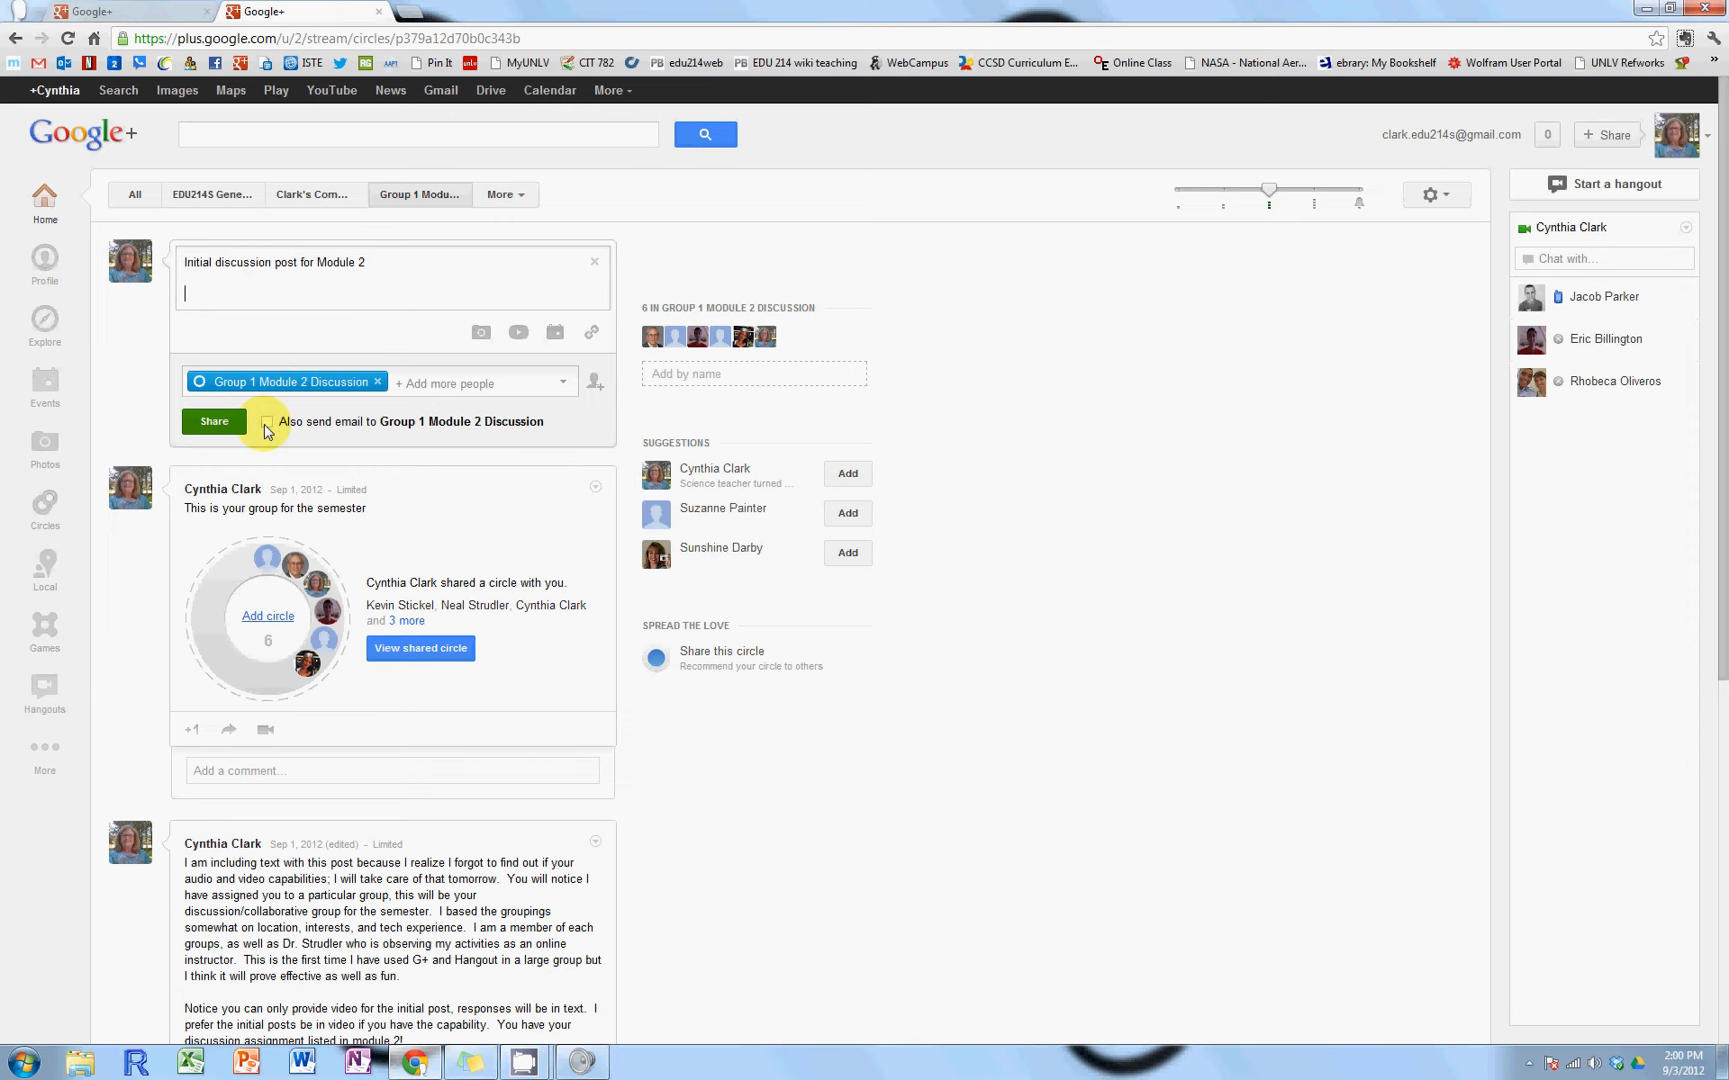
{"action": "left_click", "coordinate": [269, 422]}
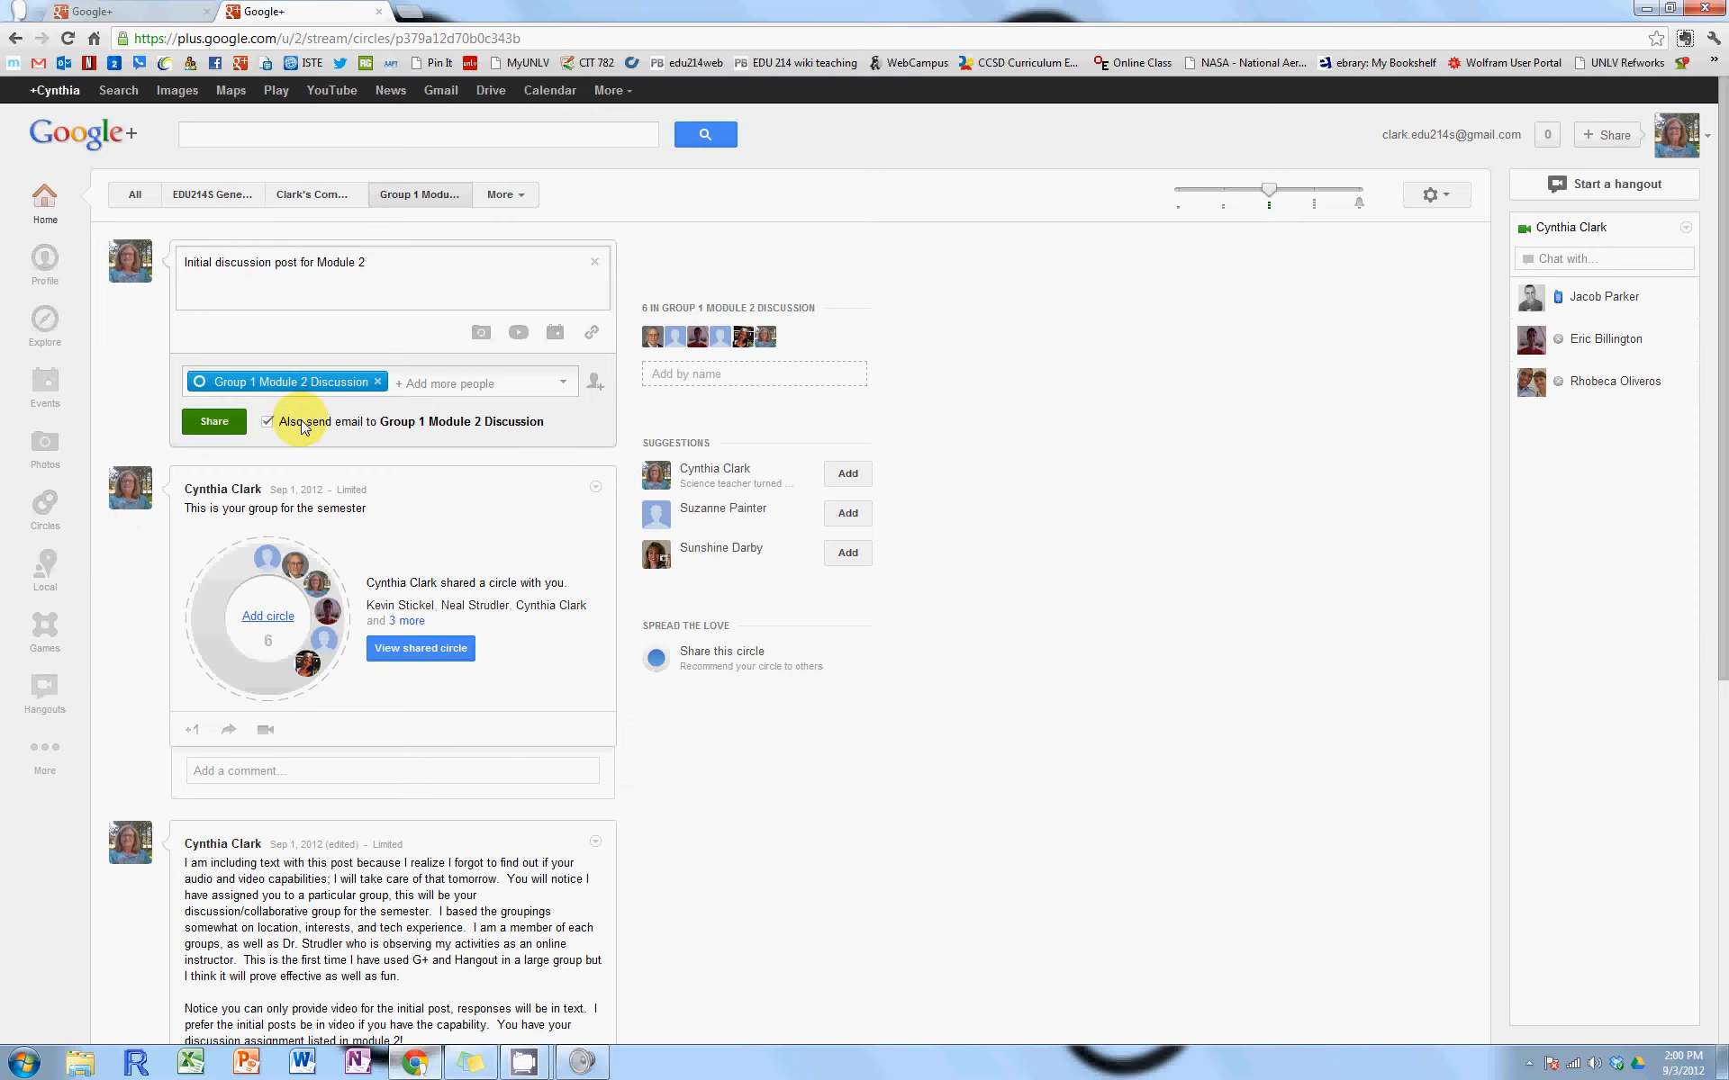